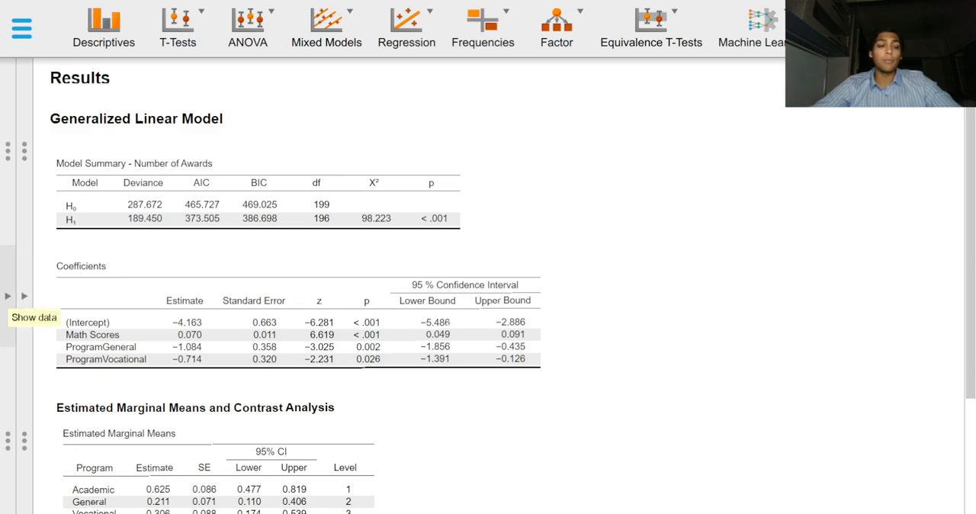
Set the Program factor's reference level to General so coefficients and marginal means recompute.
click(34, 317)
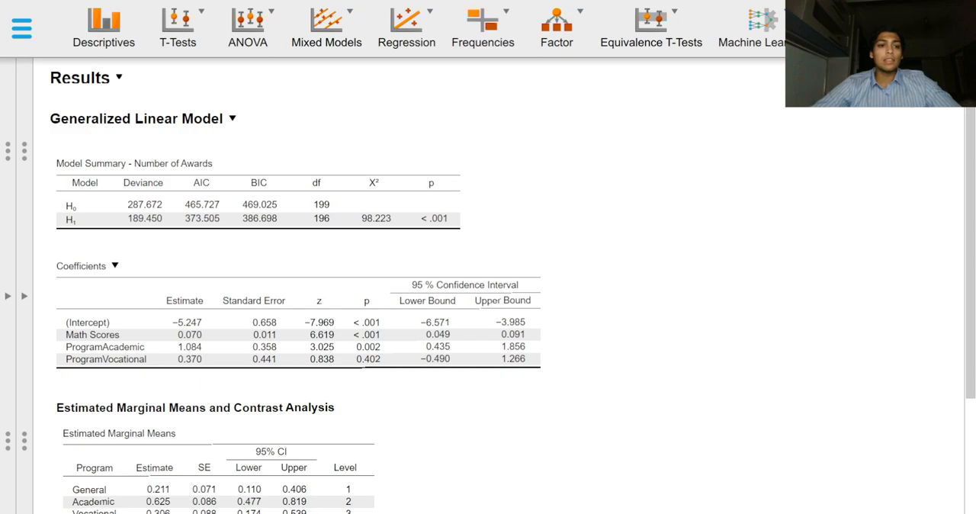
scroll(down, 3)
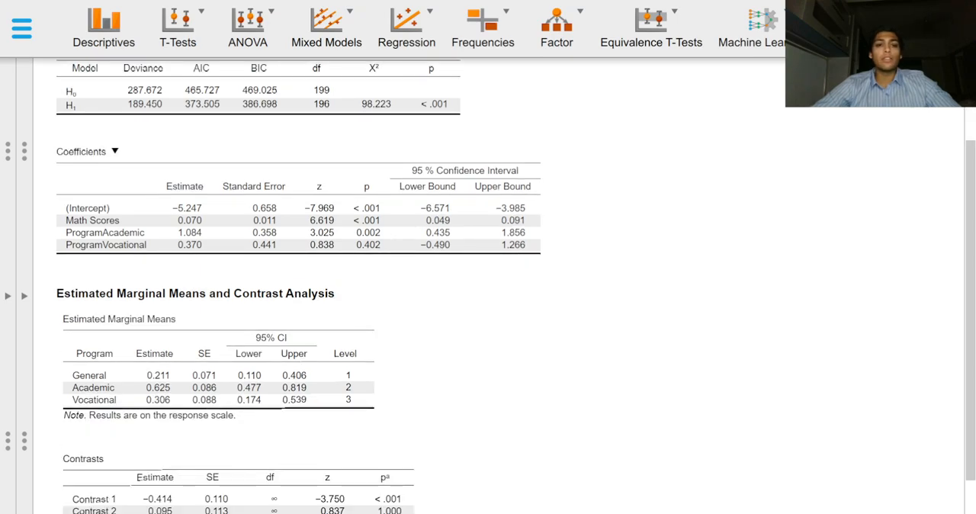
click(115, 151)
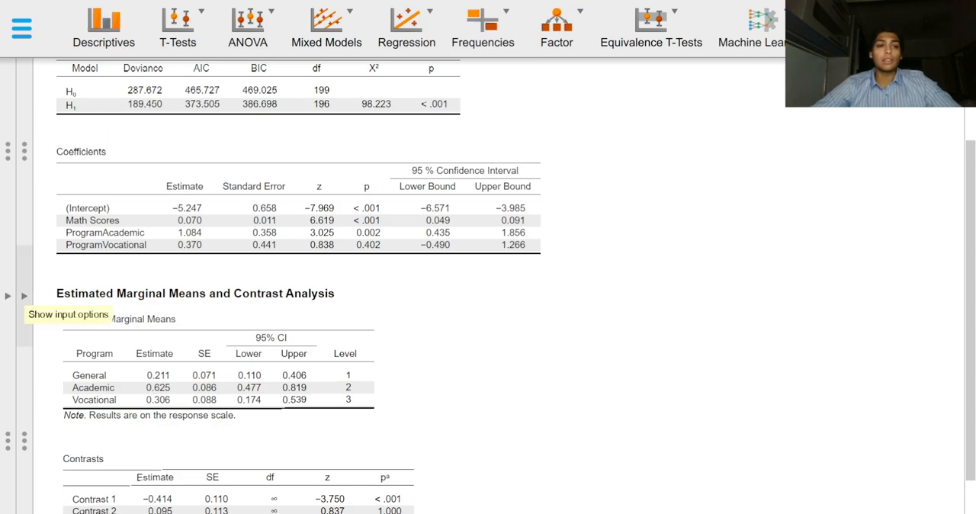
click(67, 314)
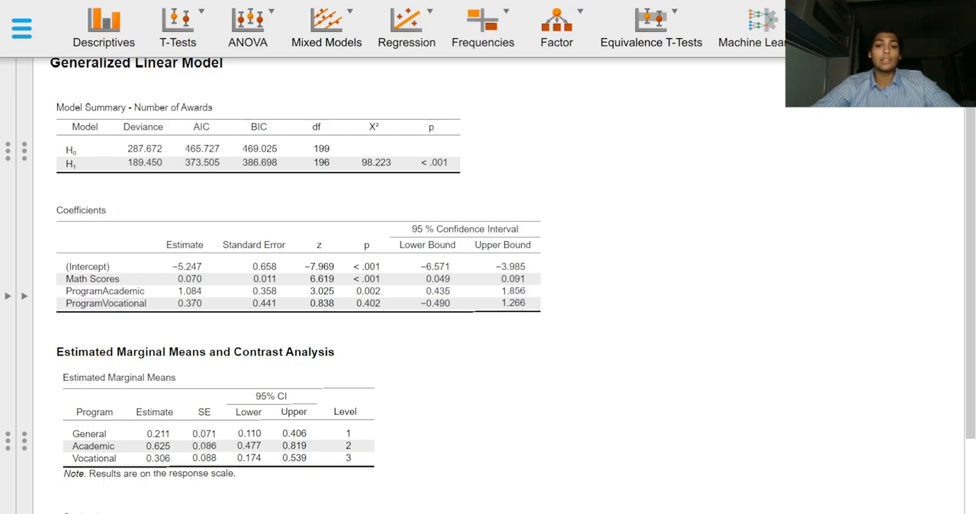
scroll(down, 3)
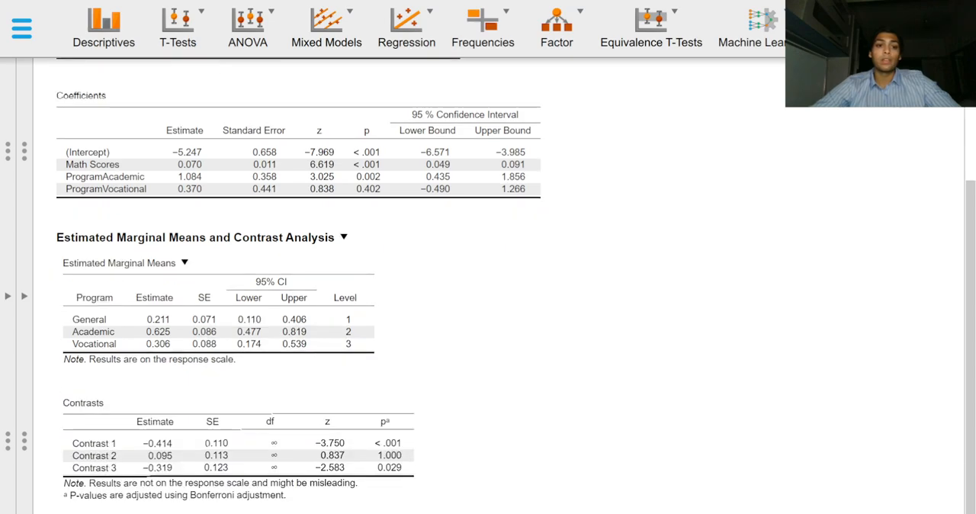
scroll(down, 3)
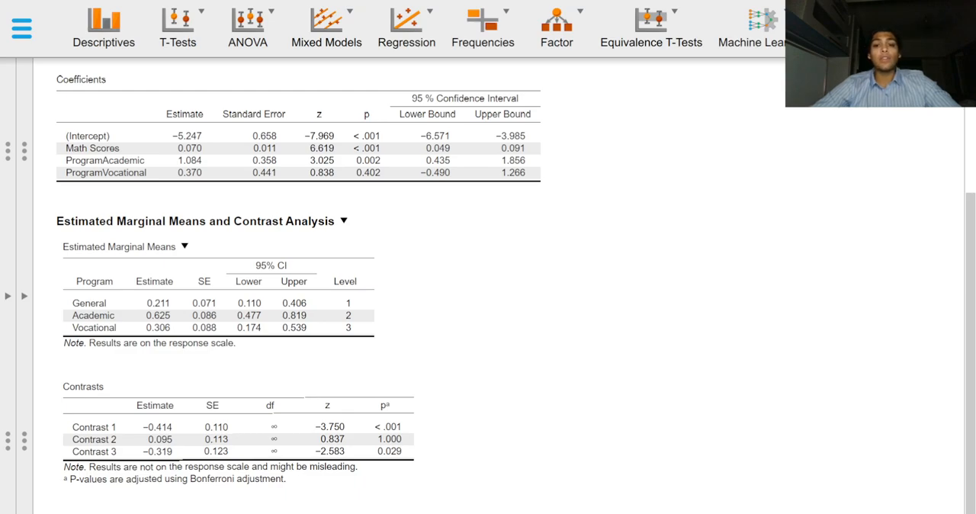
click(344, 221)
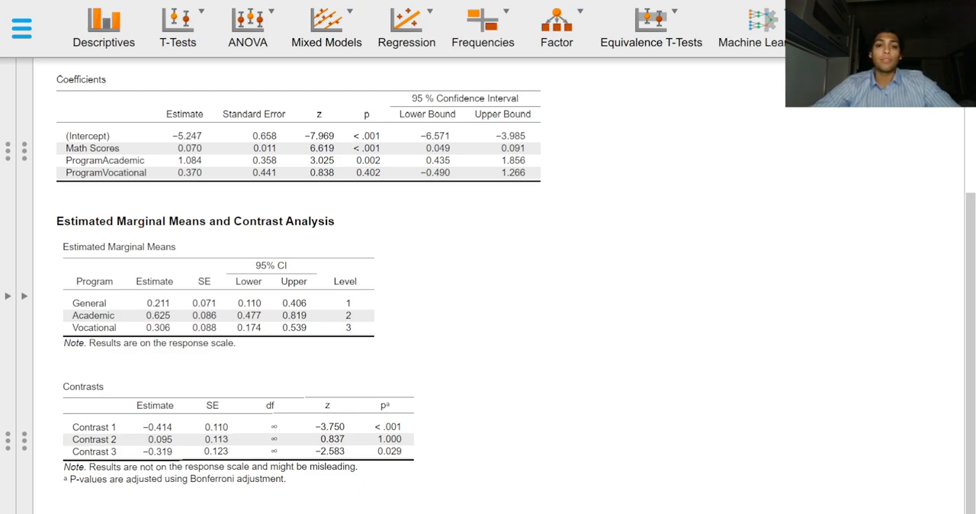